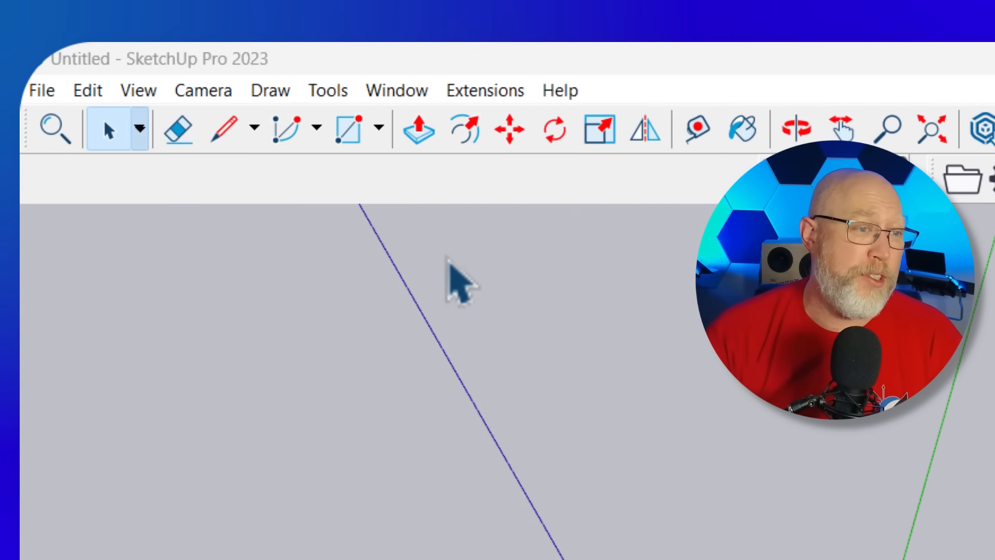
# Draw a 24 by 18 inch rectangle from the origin.
pyautogui.click(348, 129)
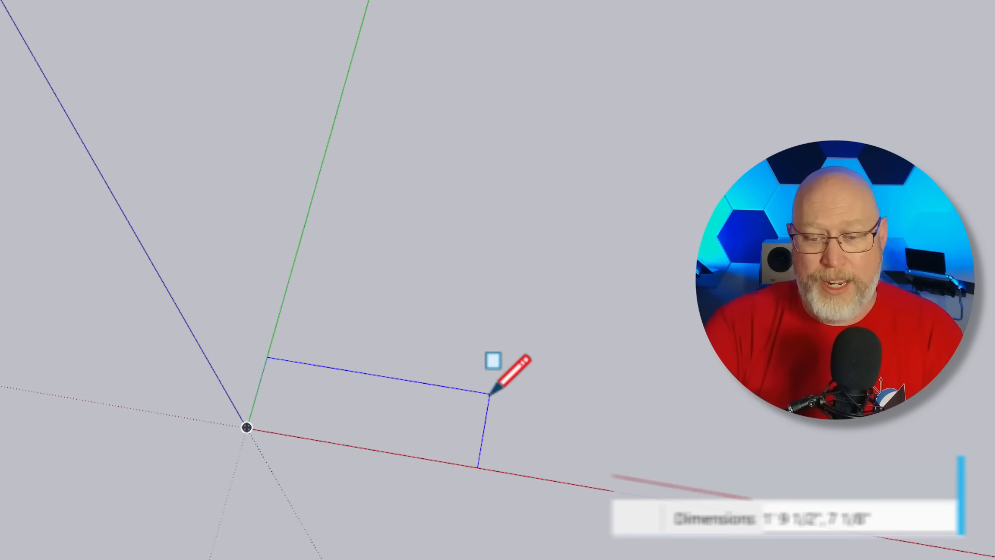
pyautogui.click(490, 394)
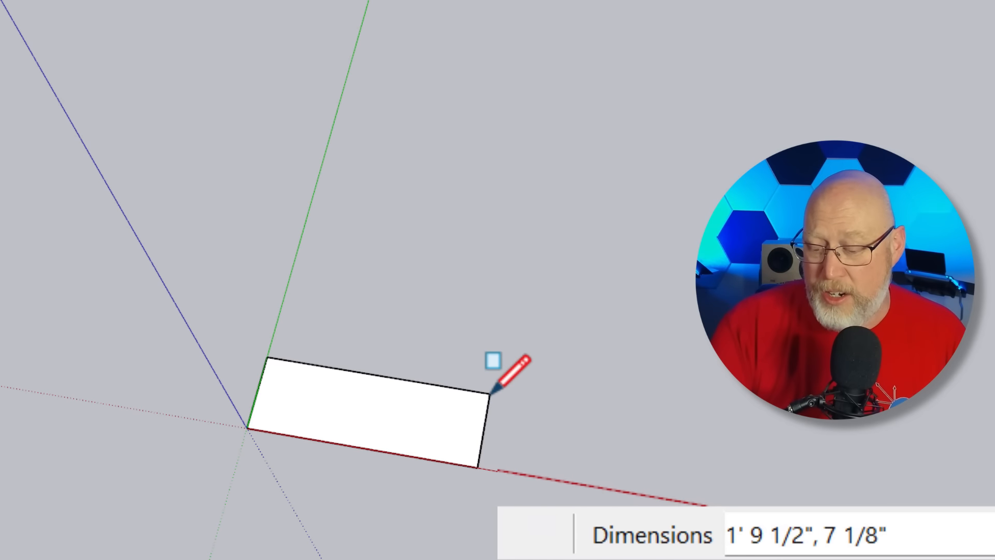
pyautogui.write('24,18')
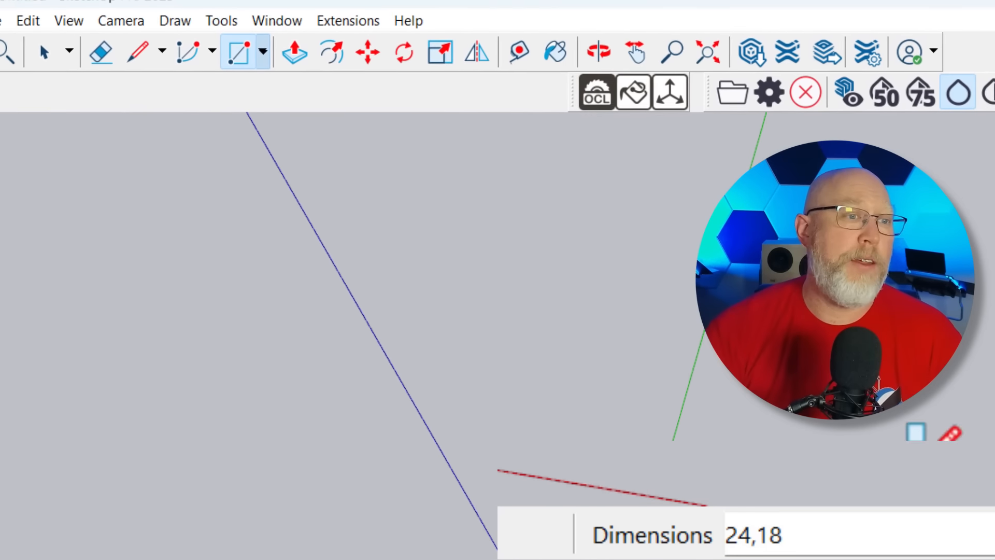
# Pull the rectangle up into a 3/4" thick panel.
pyautogui.click(325, 70)
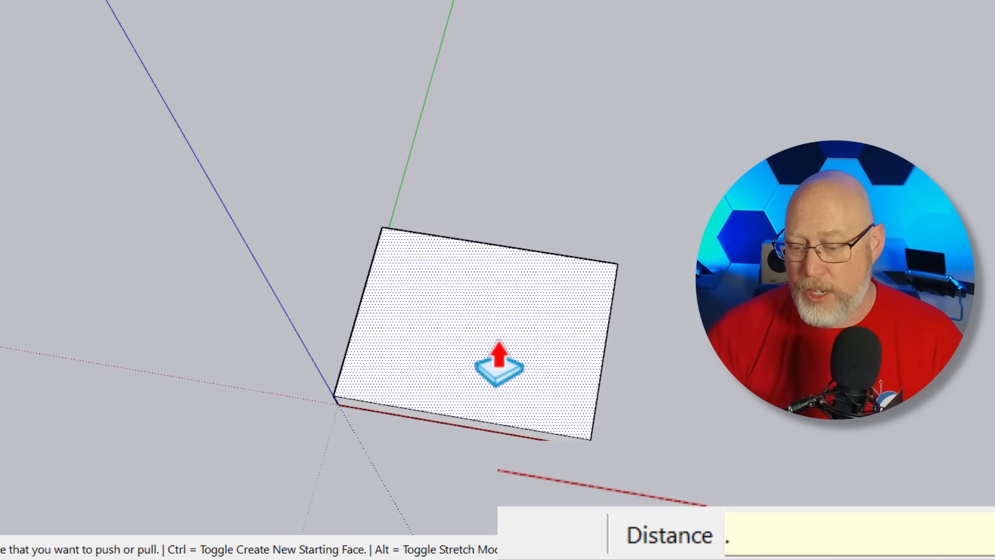
pyautogui.write('3/4"')
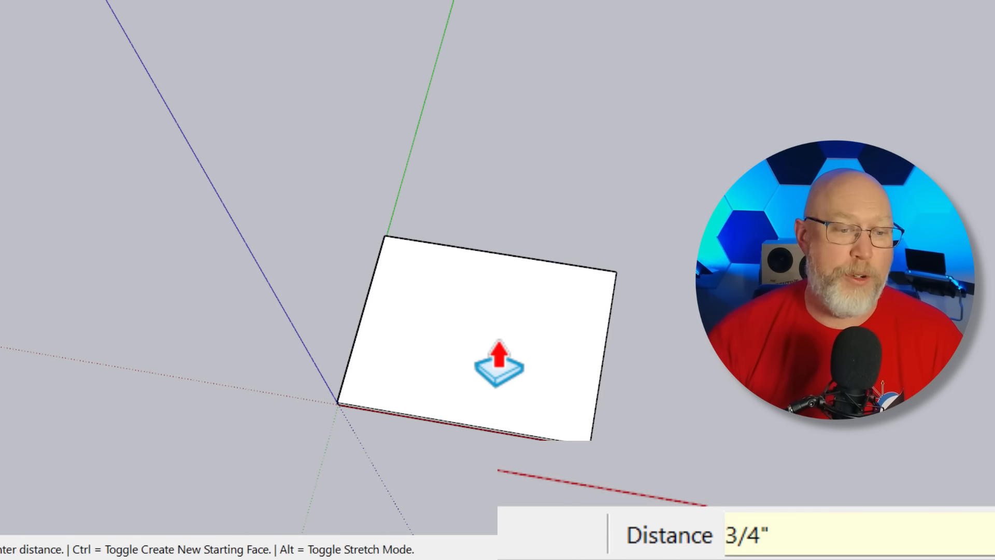
pyautogui.click(485, 343)
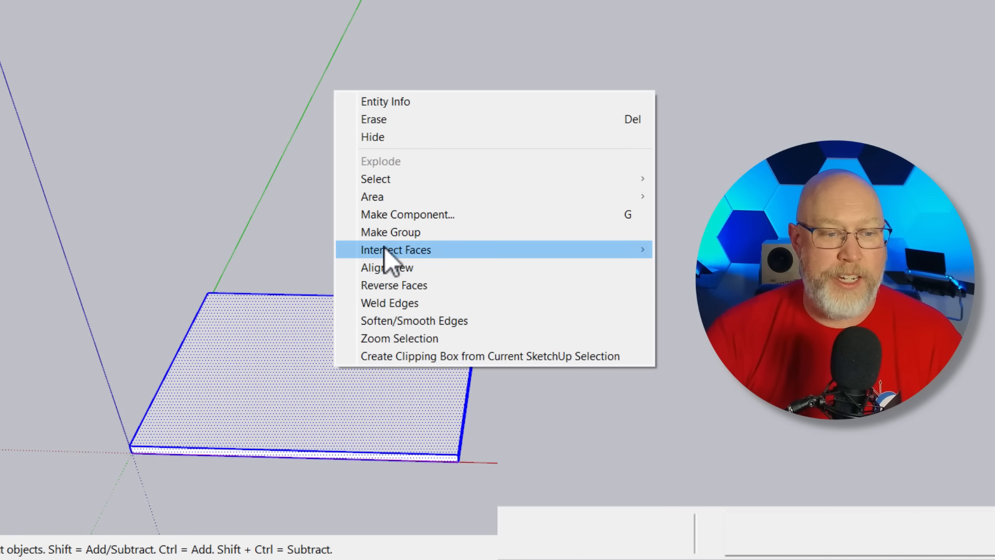
# Make the panel a component named for the top and bottom pieces, then paste a second copy.
pyautogui.click(408, 213)
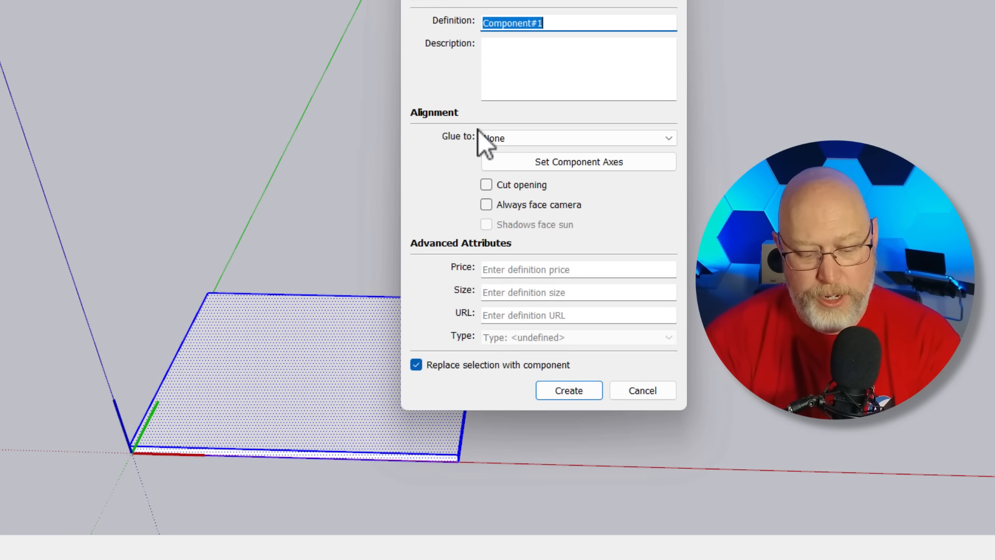
pyautogui.write('Top, B')
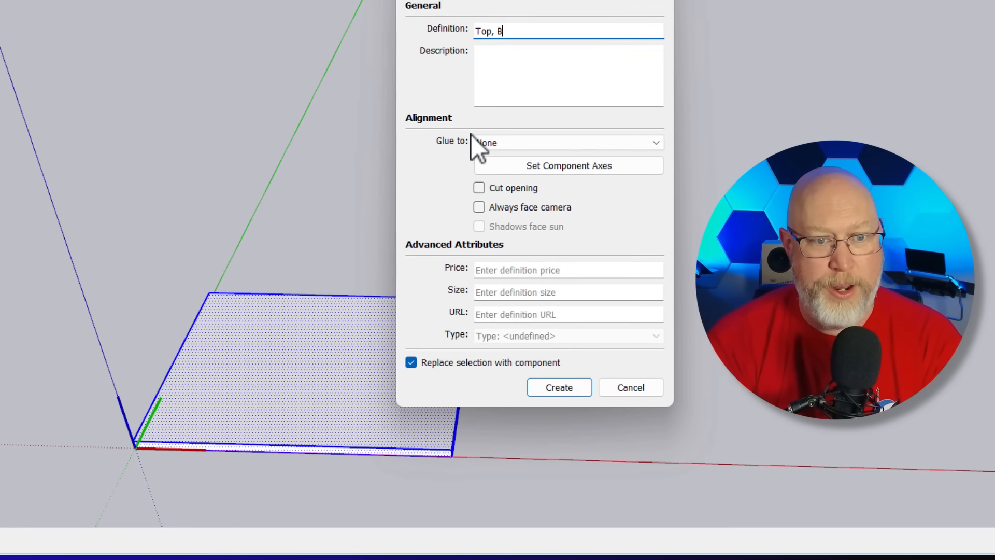
pyautogui.click(558, 387)
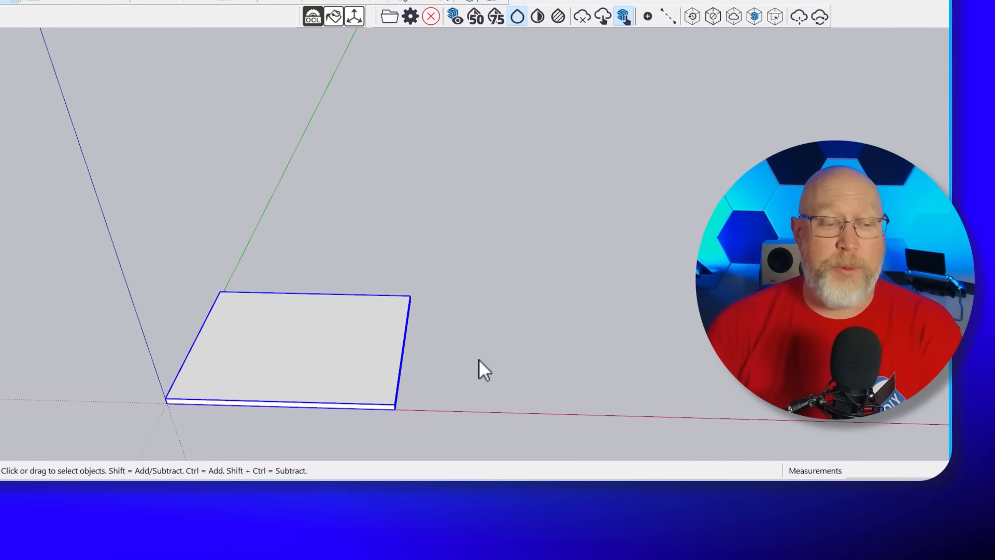
pyautogui.press('ctrl+c')
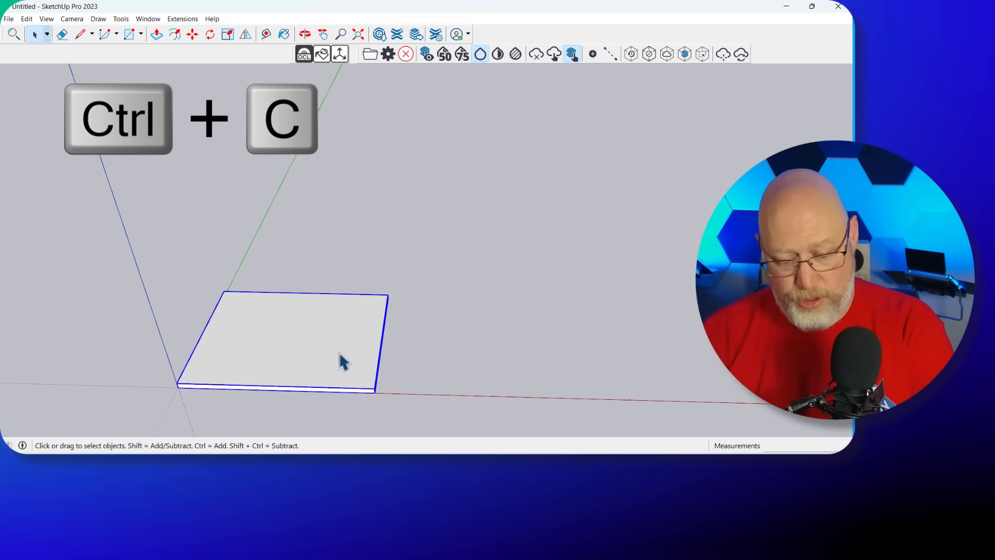
pyautogui.press('ctrl+v')
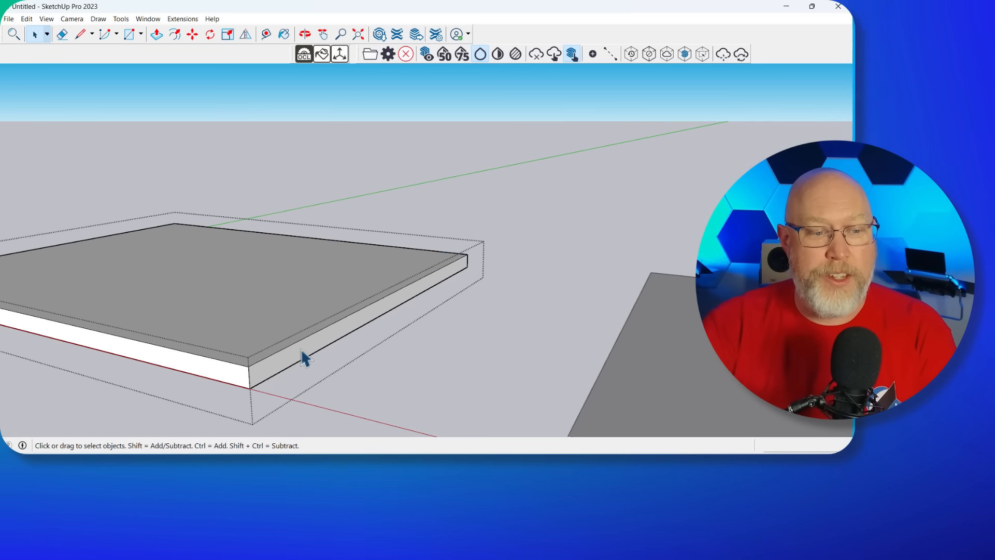
# Start Push/Pull on the panel face to change its thickness by 1/2".
pyautogui.click(308, 356)
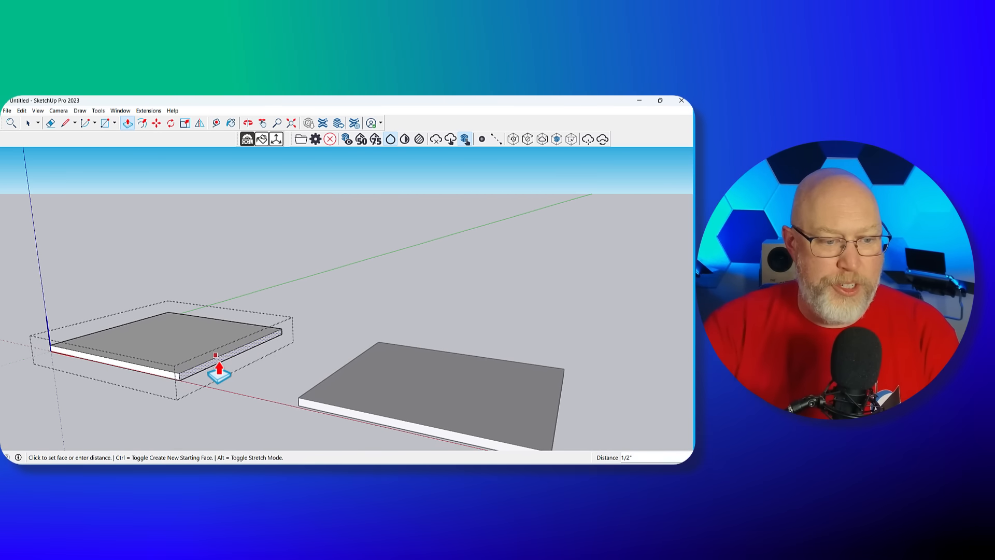
pyautogui.moveTo(213, 347)
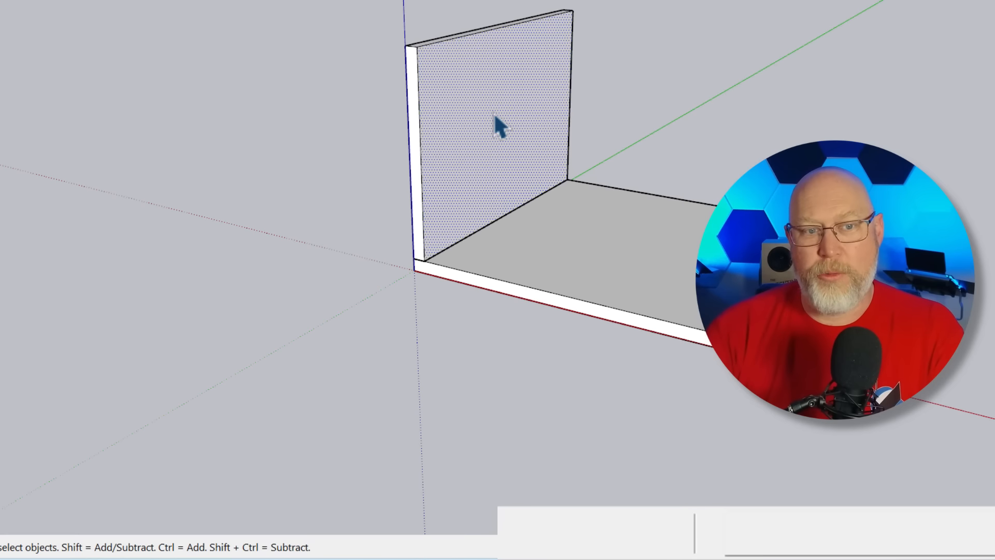
# Make the upright side panel its own component and paste a copy of it.
pyautogui.rightClick(498, 123)
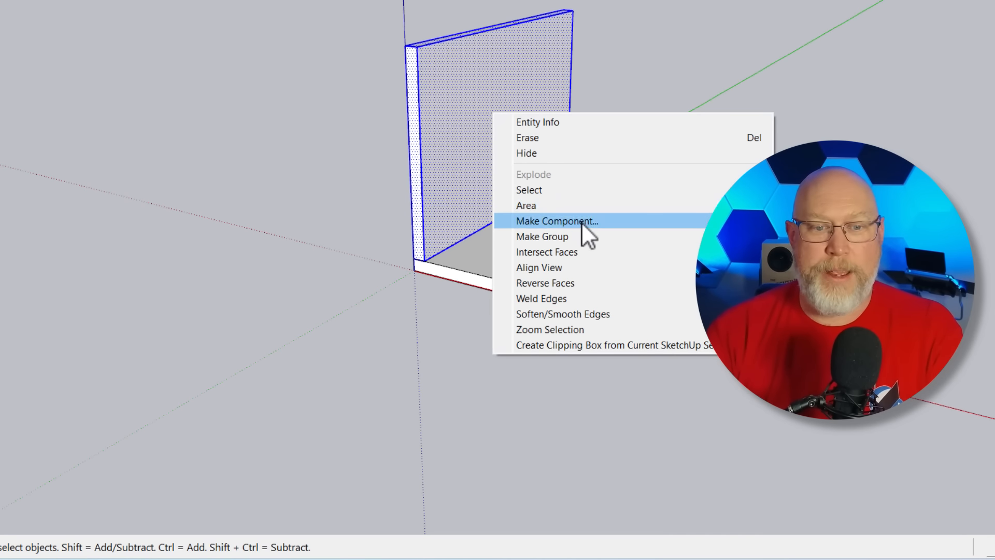
pyautogui.click(557, 221)
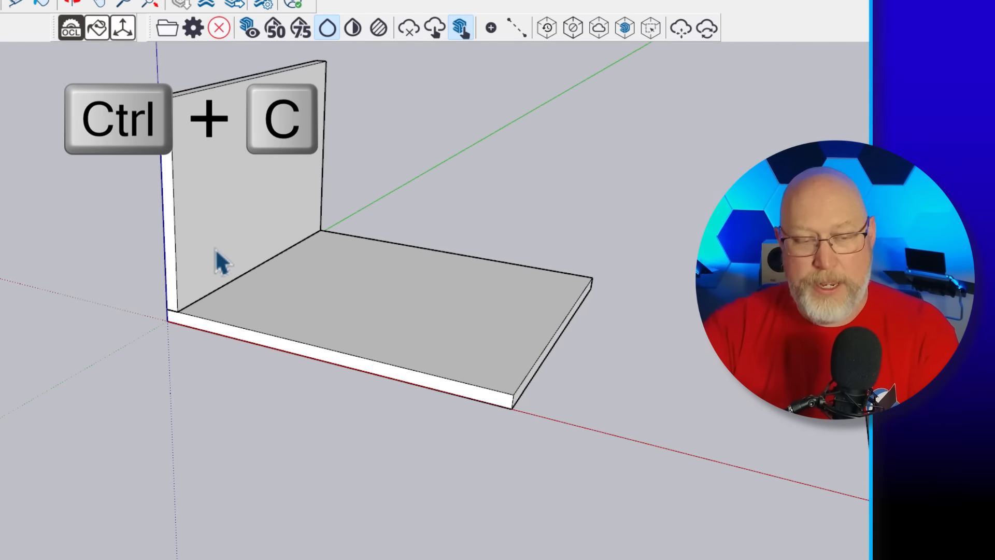
pyautogui.press('ctrl+v')
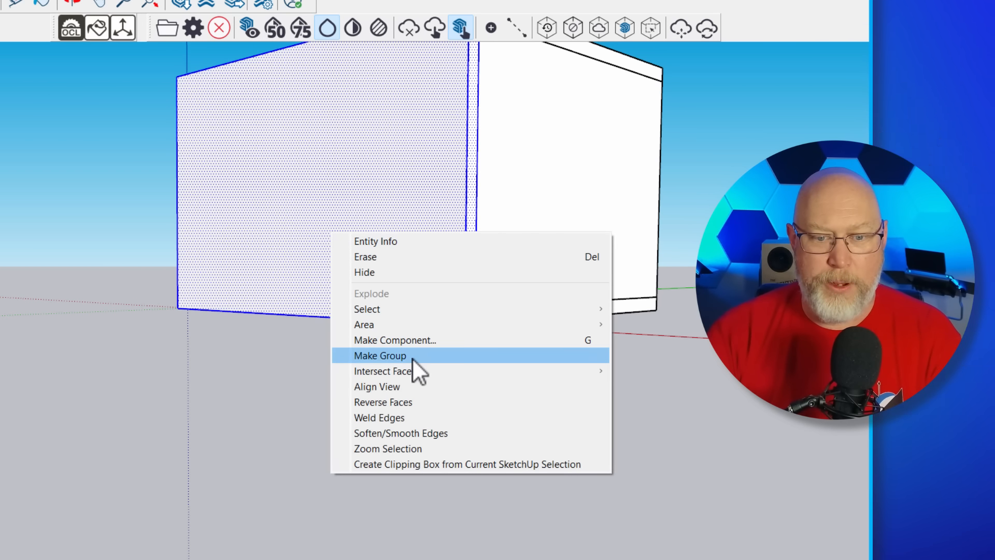
# Create the end panel as a component named Baffle/Back.
pyautogui.click(395, 340)
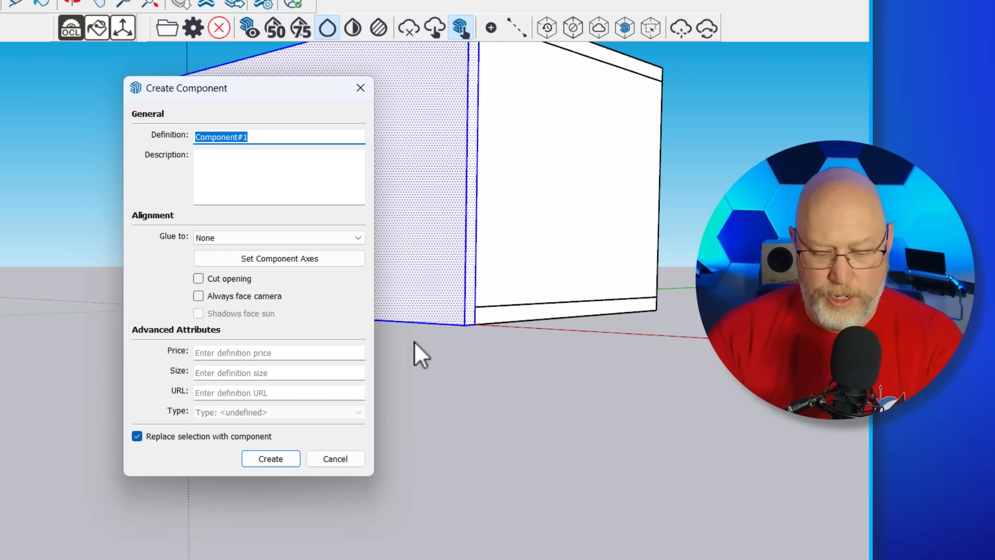
pyautogui.write('Baf')
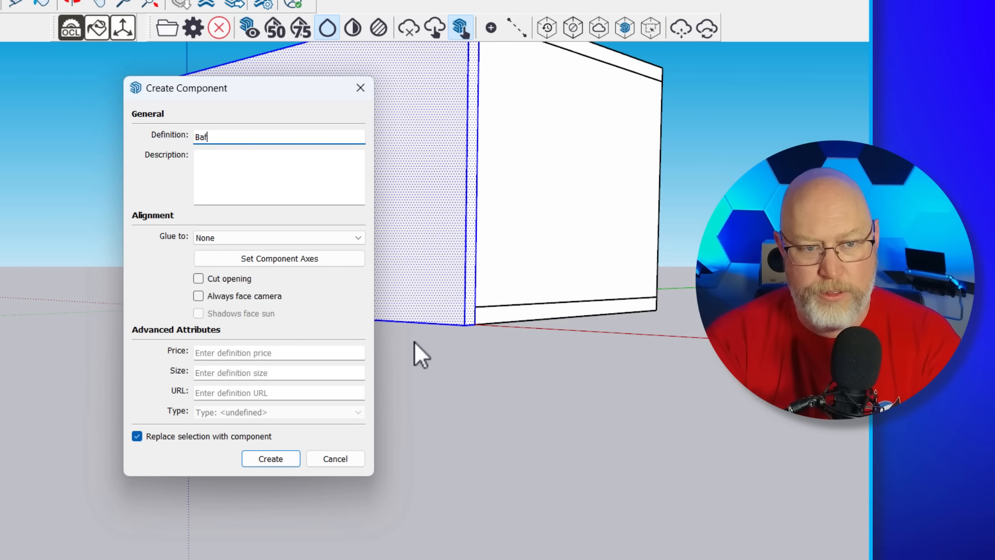
pyautogui.write('fle/Bac')
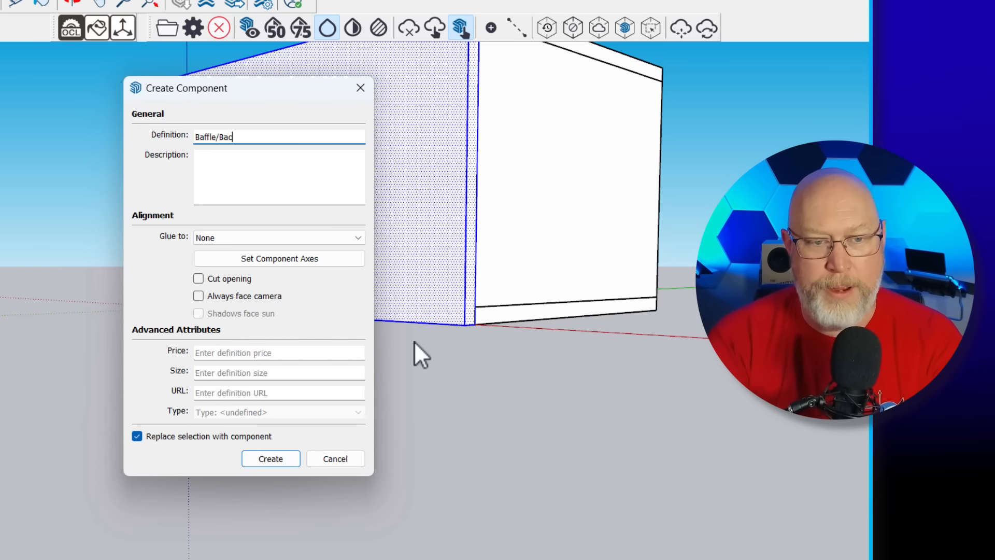
pyautogui.click(269, 458)
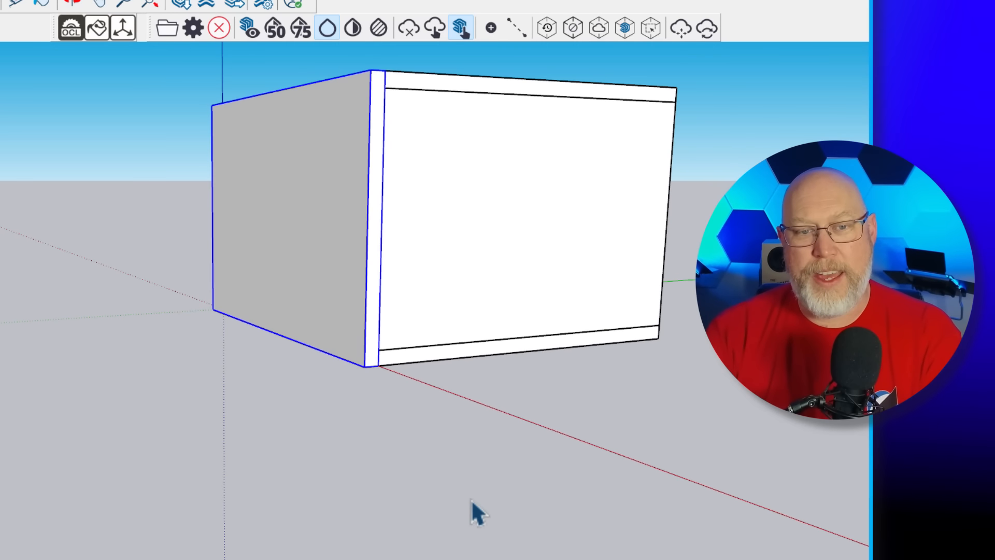
pyautogui.moveTo(311, 212)
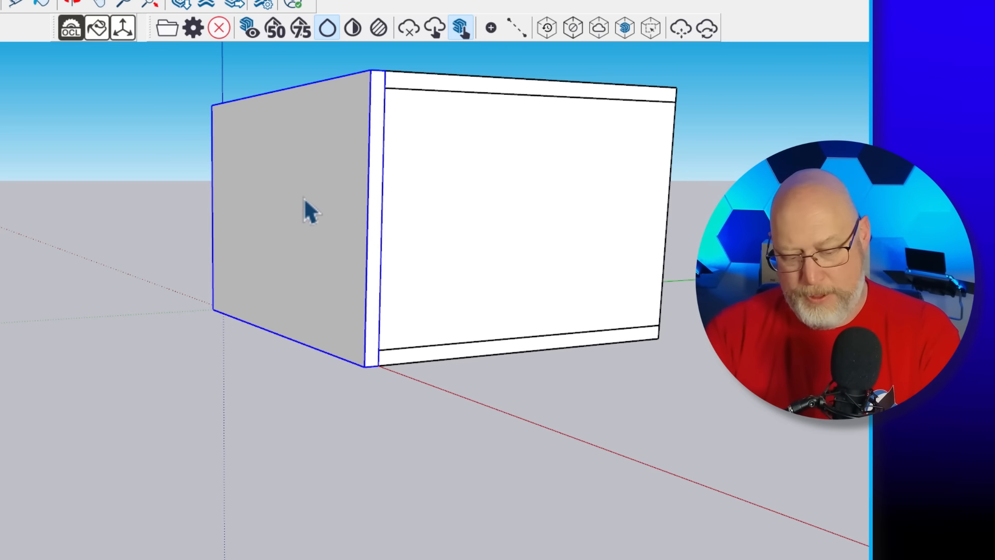
# Copy the Baffle/Back component toward the opposite end of the box.
pyautogui.press('ctrl+c')
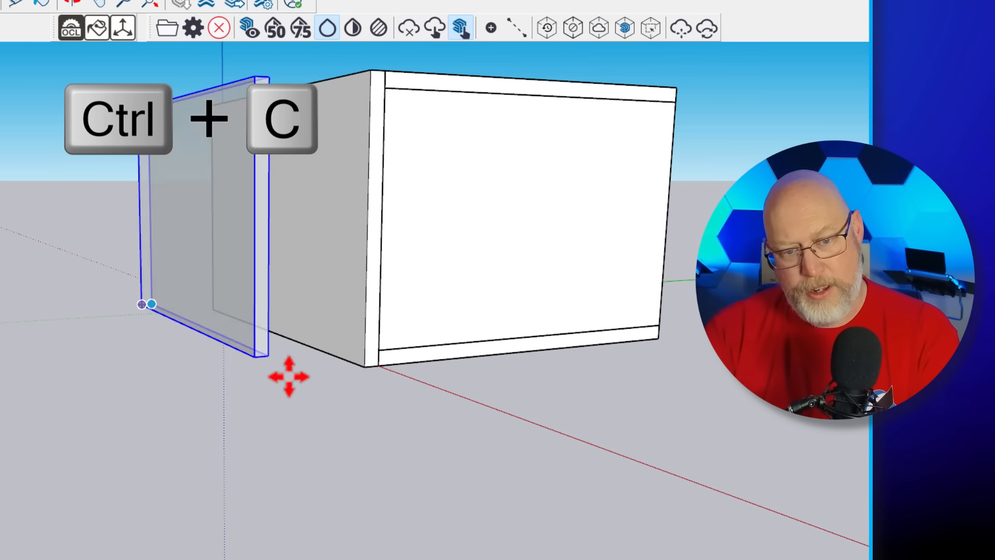
pyautogui.press('ctrl+v')
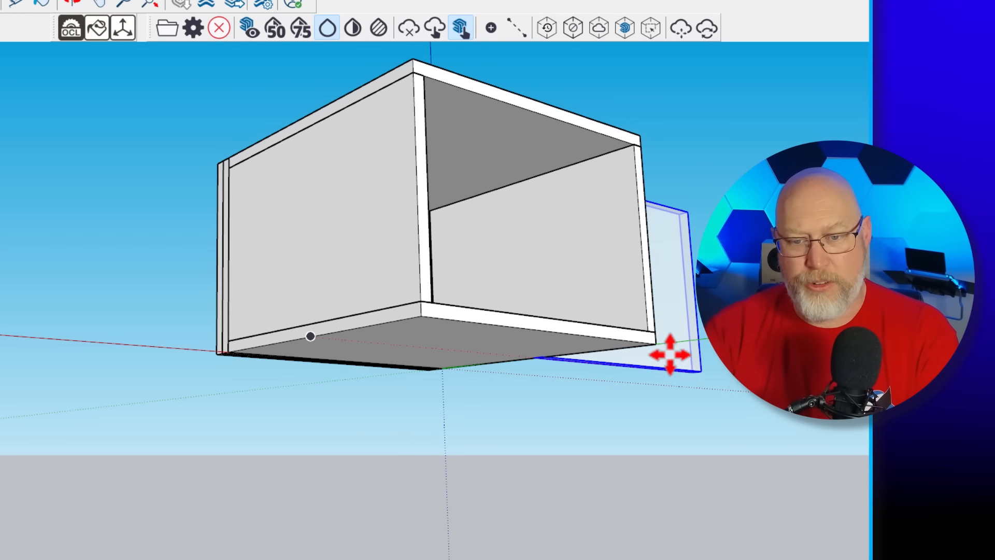
pyautogui.scroll(3)
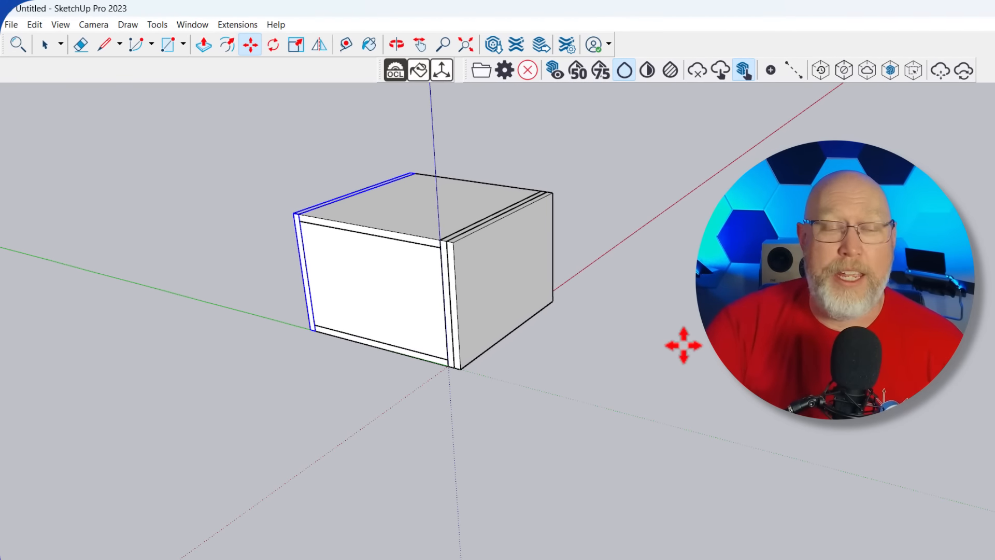
pyautogui.moveTo(63, 87)
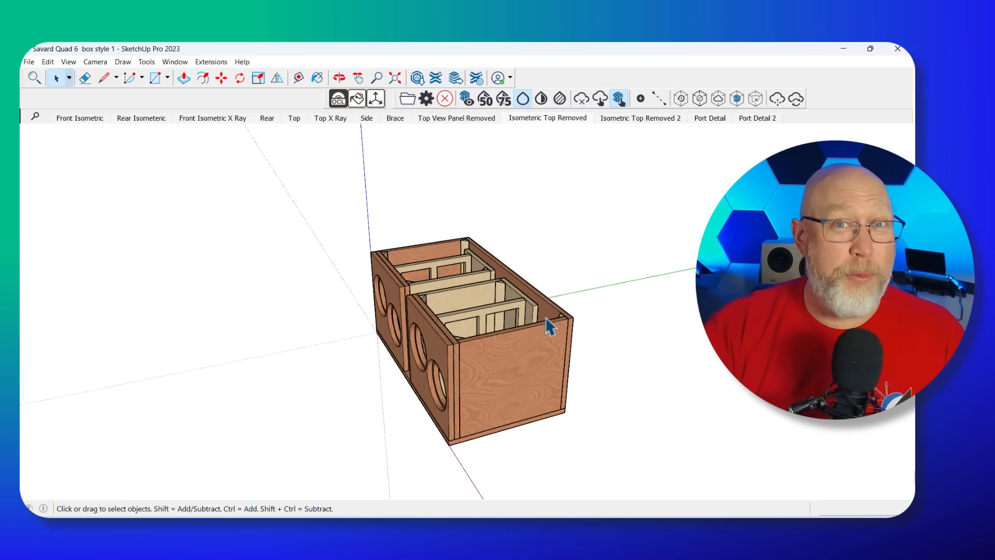
pyautogui.moveTo(590, 360)
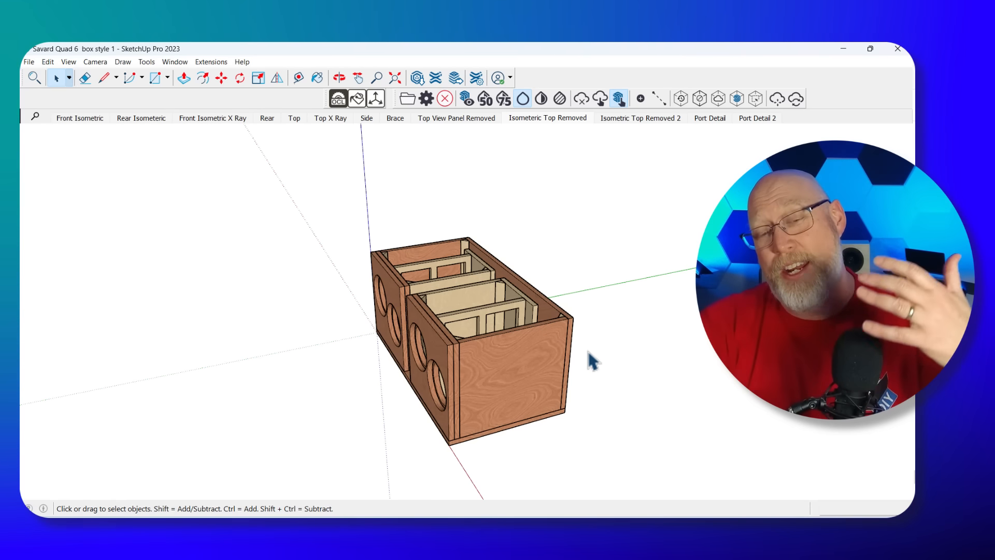
pyautogui.moveTo(336, 388)
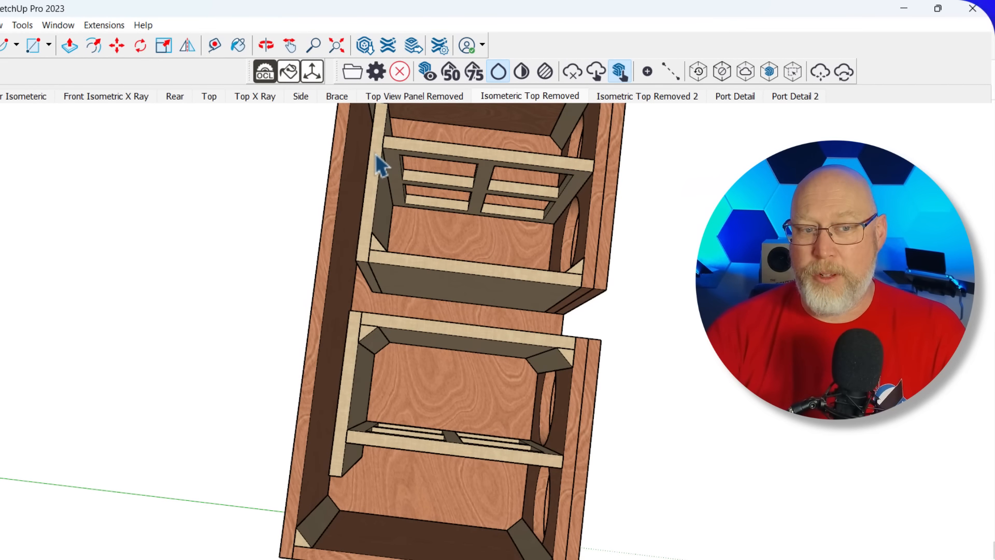
pyautogui.click(454, 273)
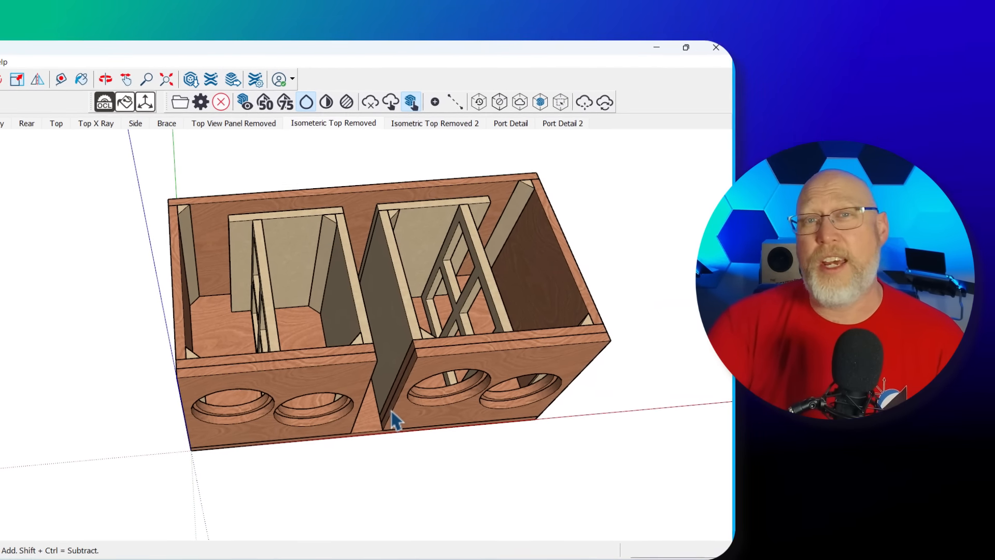
pyautogui.scroll(3)
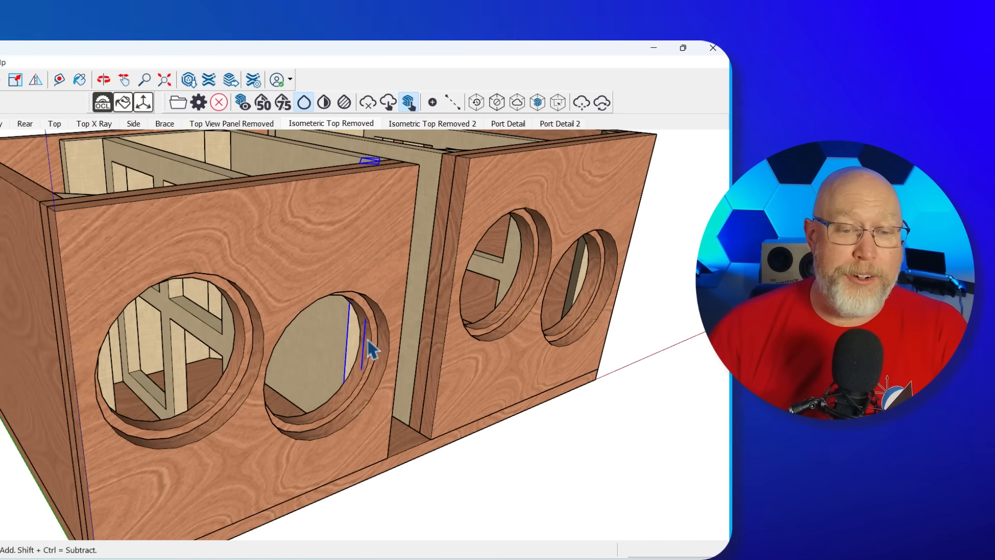
pyautogui.moveTo(577, 299)
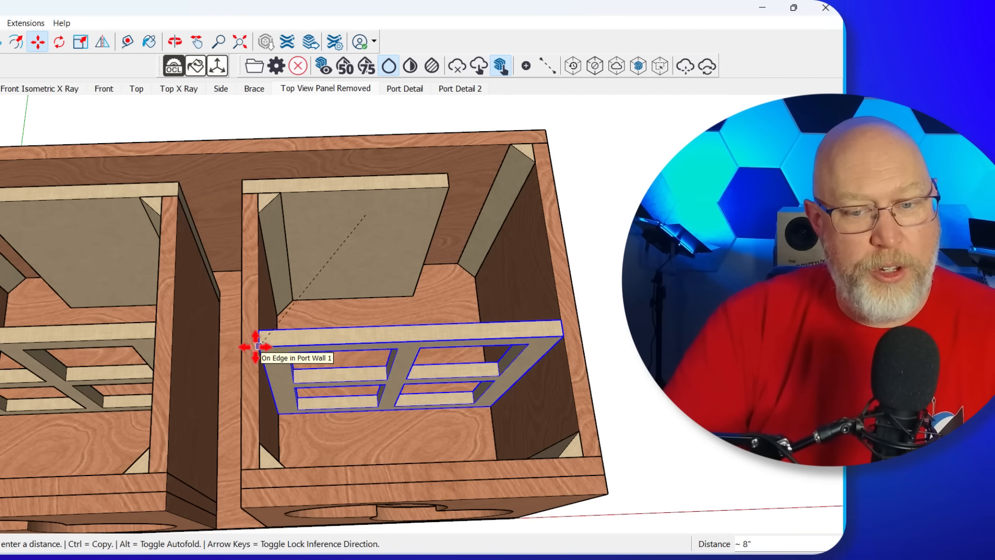
pyautogui.moveTo(193, 364)
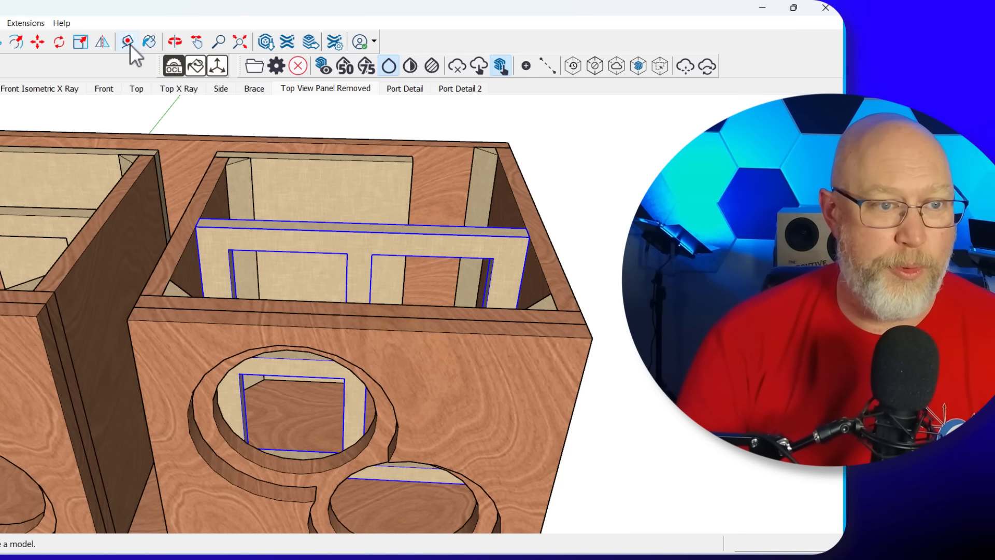
# Measure the right chamber's 14 3/4" depth with the Tape Measure, then select the port wall frame.
pyautogui.click(127, 41)
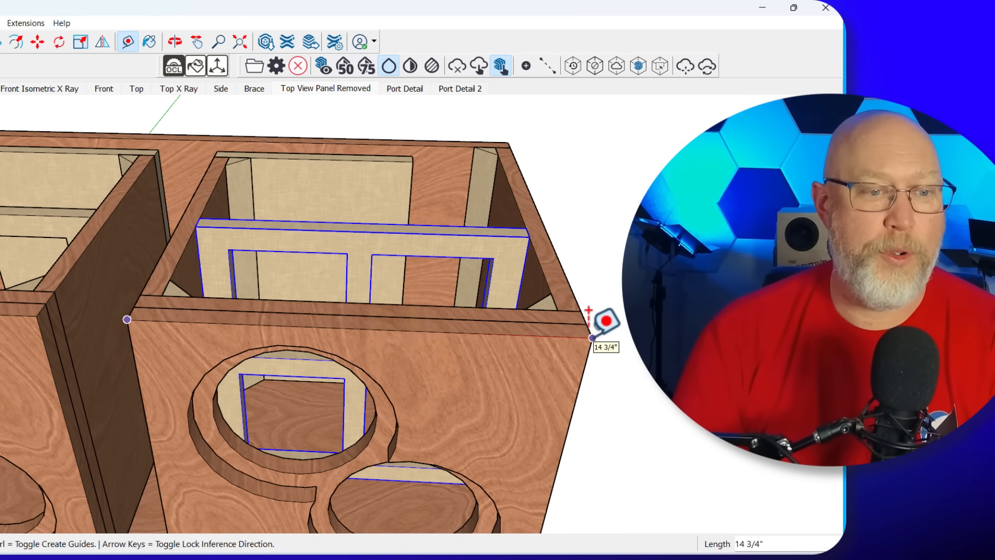
pyautogui.moveTo(222, 209)
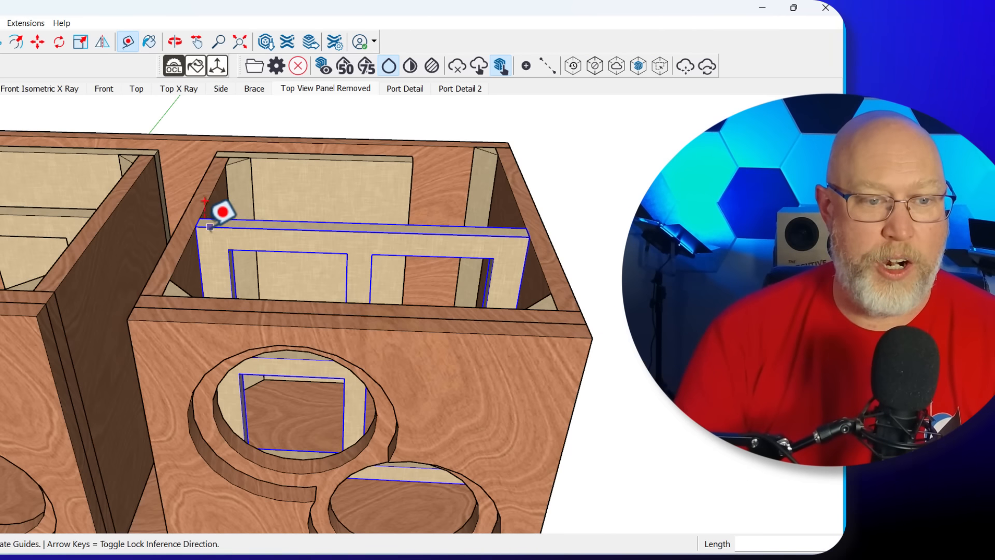
pyautogui.moveTo(546, 222)
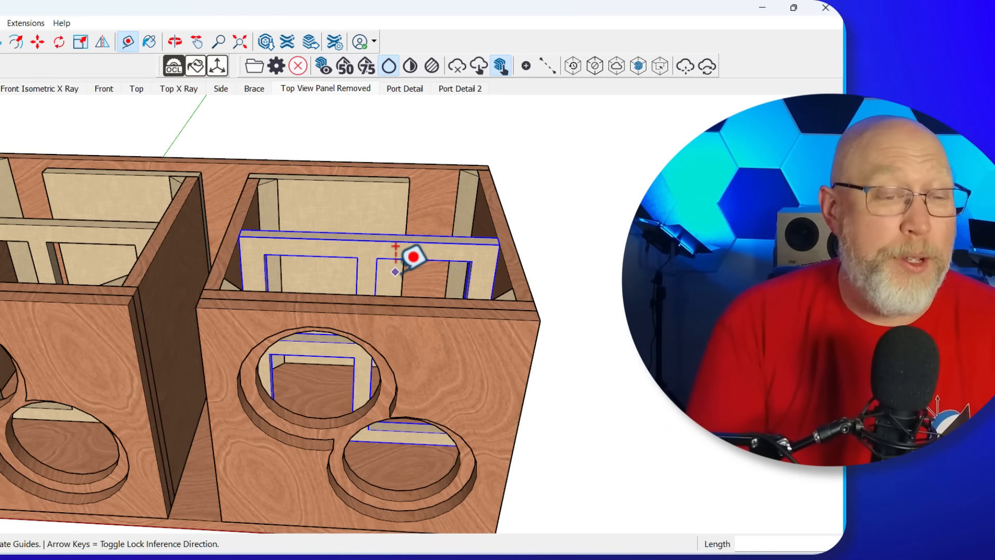
pyautogui.moveTo(394, 182)
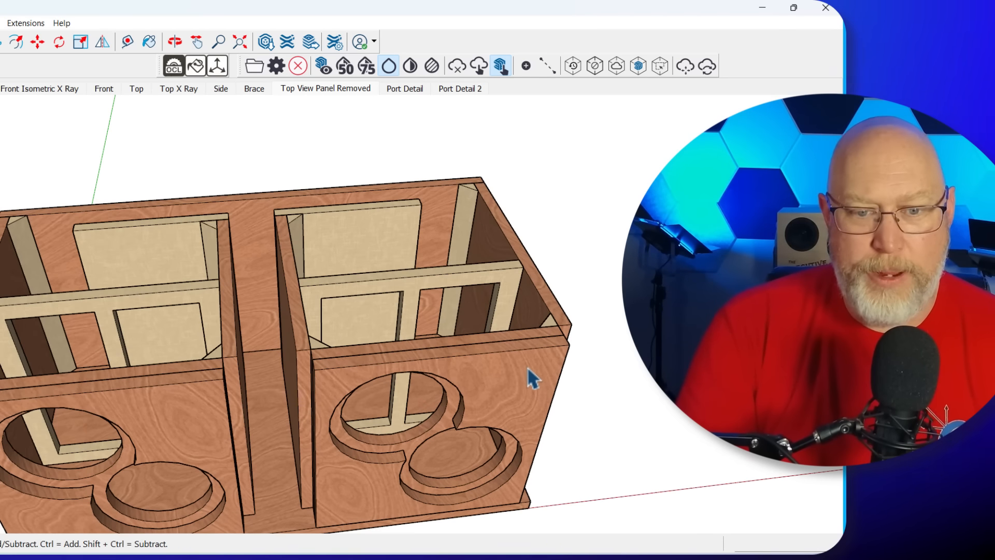
pyautogui.moveTo(406, 292)
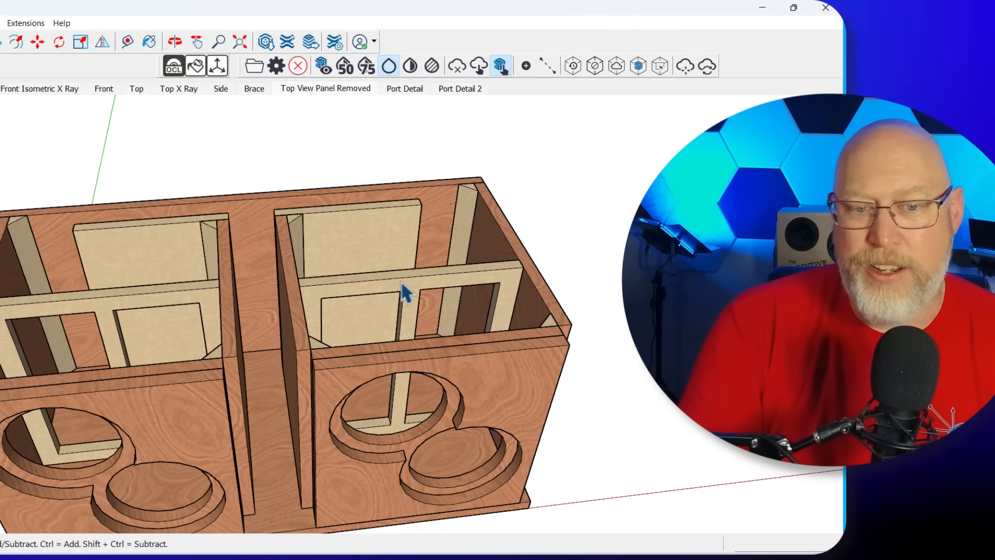
pyautogui.click(394, 317)
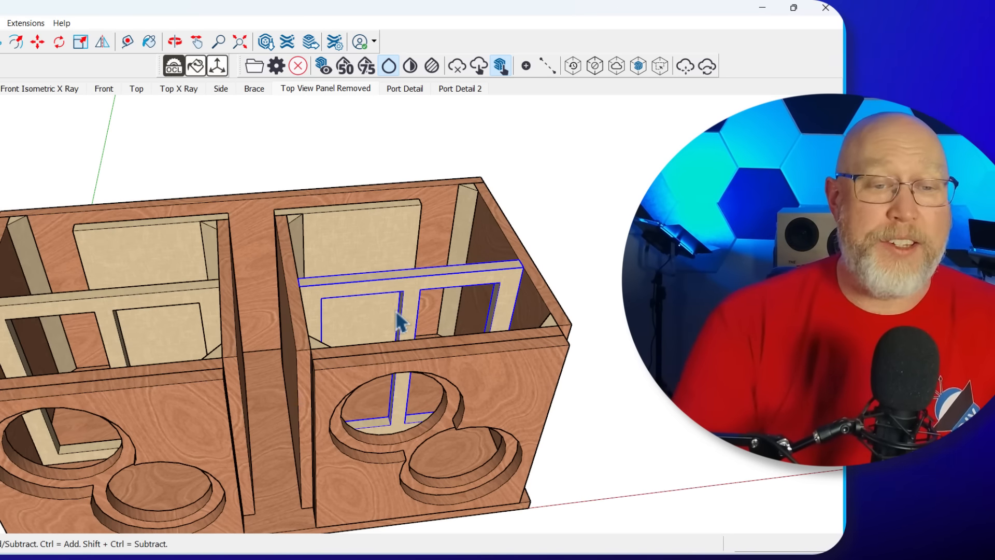